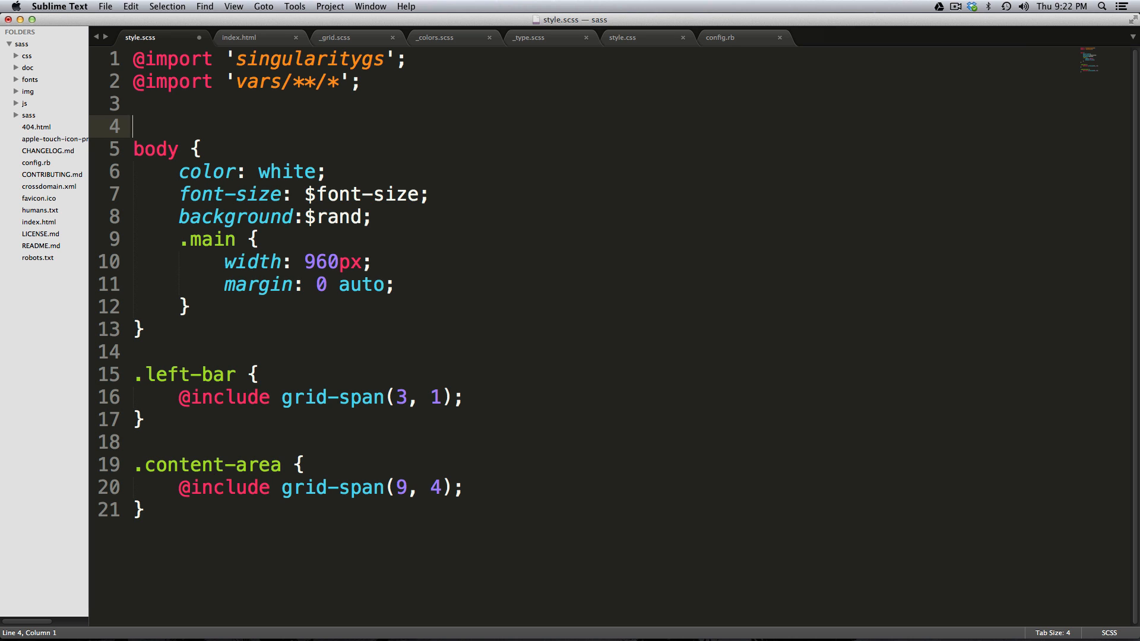
Launch Package Control: Install Package from the Command Palette
{"action": "key", "text": "cmd+shift+p"}
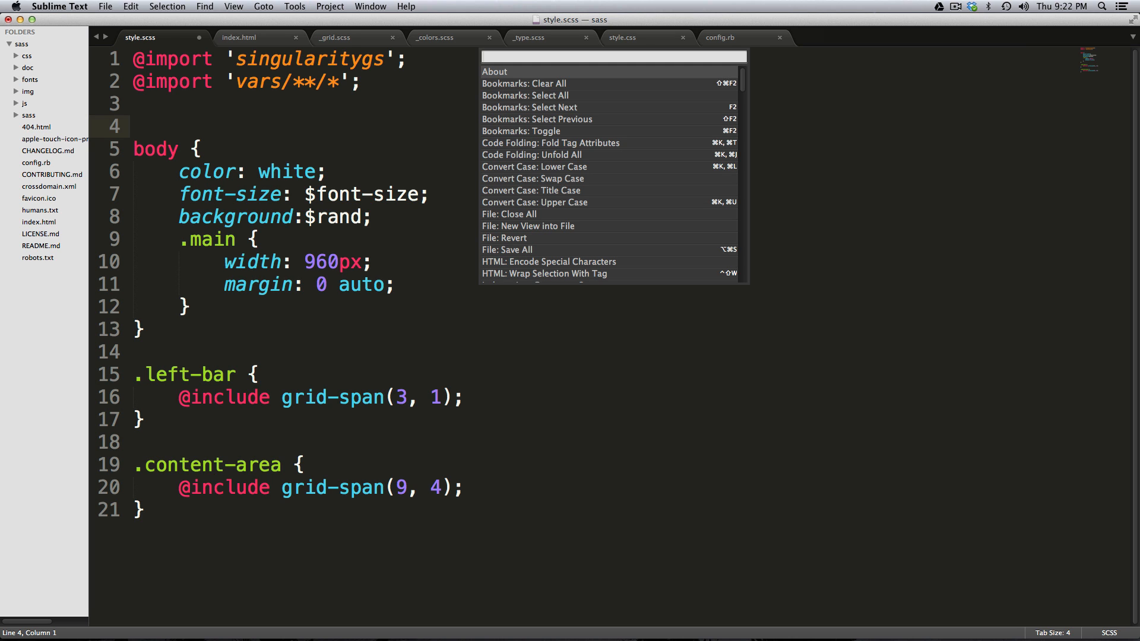
{"action": "type", "text": "pac"}
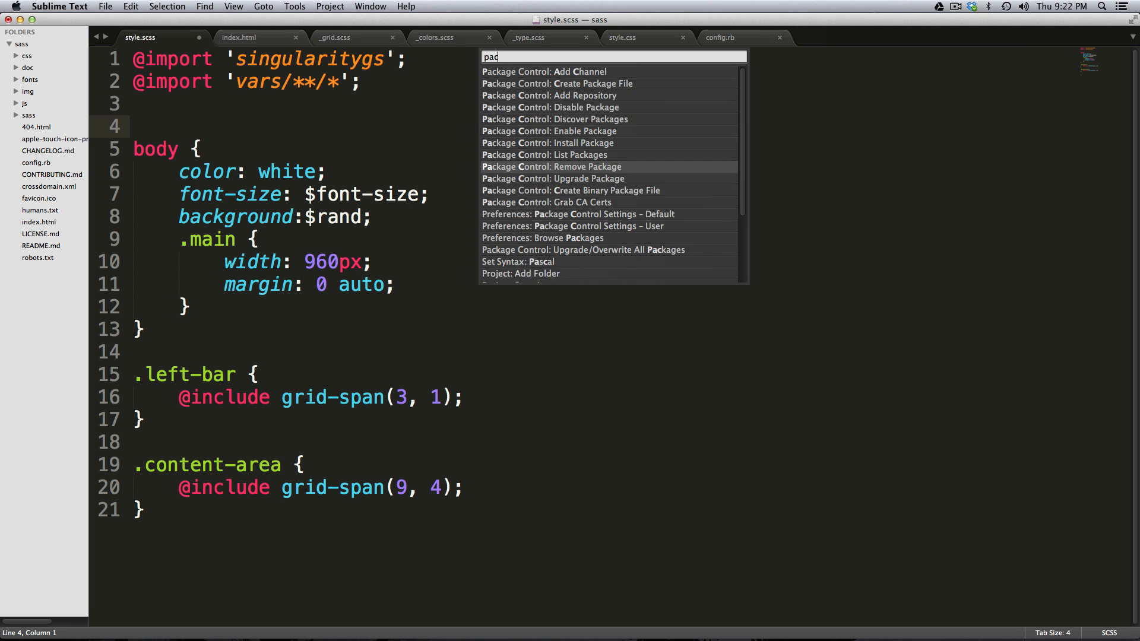
{"action": "type", "text": "k"}
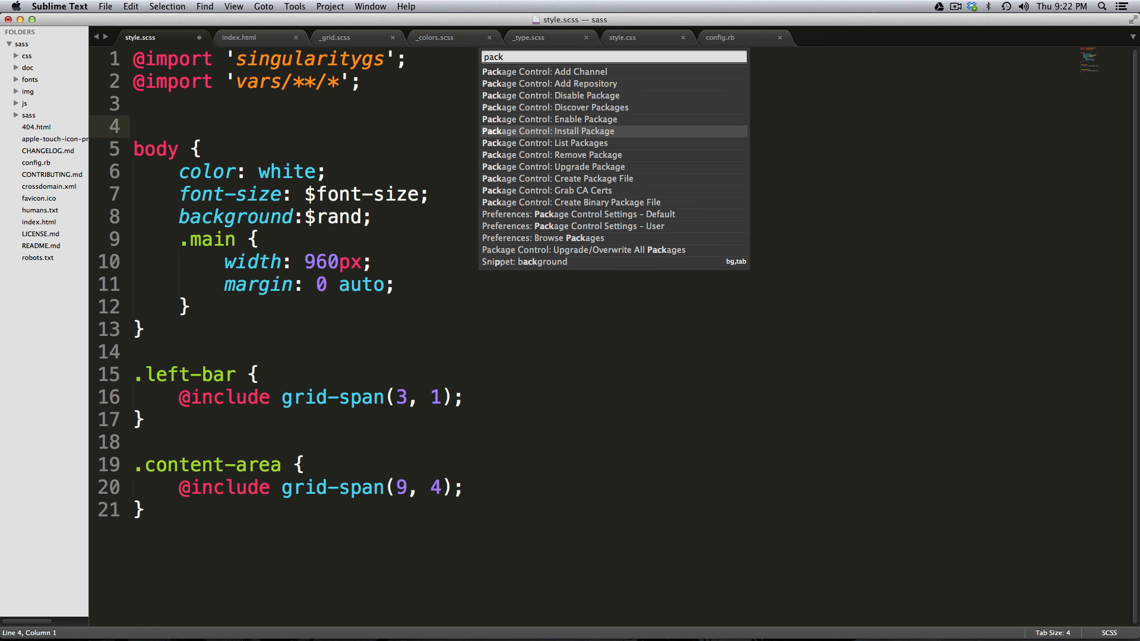
{"action": "left_click", "coordinate": [548, 130]}
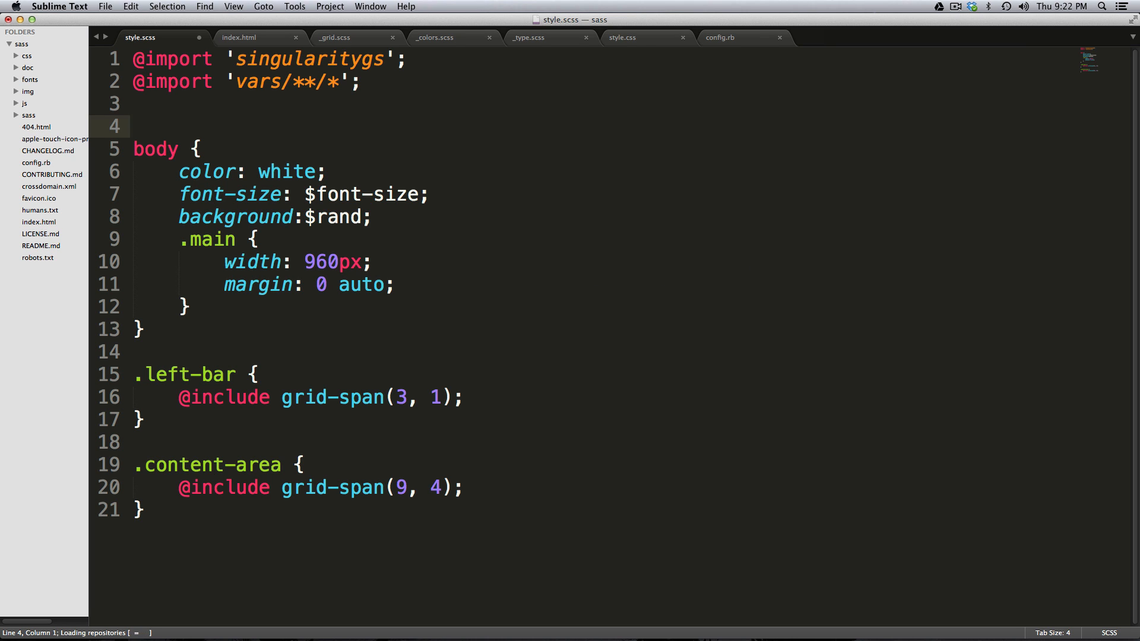
Search for Hayaku and install the Hayaku CSS abbreviations package
{"action": "type", "text": "hay"}
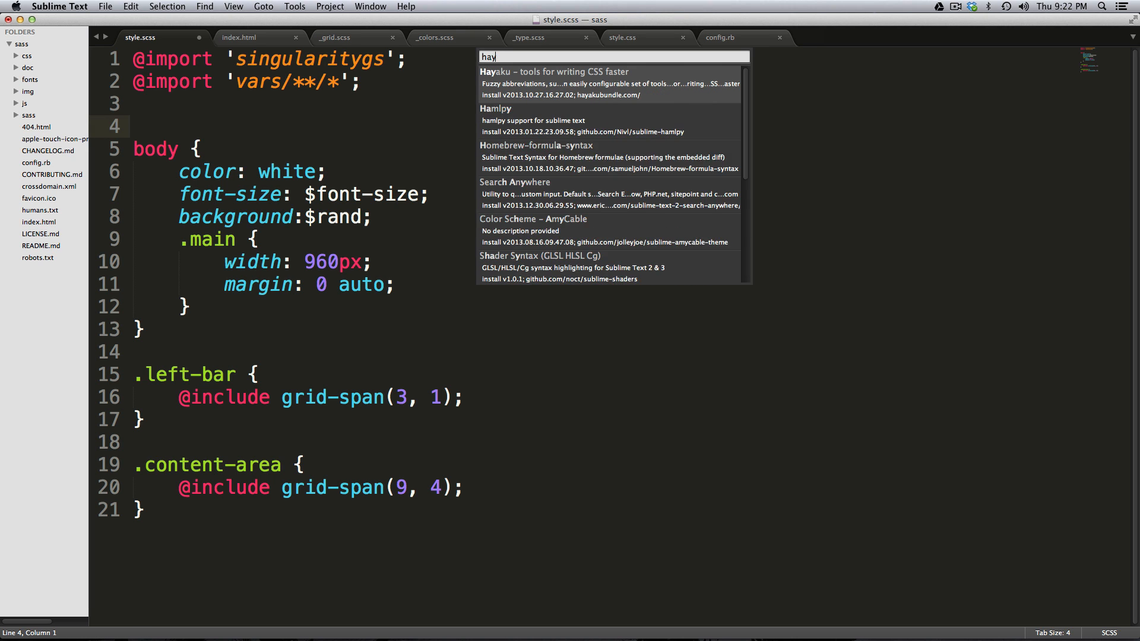
{"action": "type", "text": "a"}
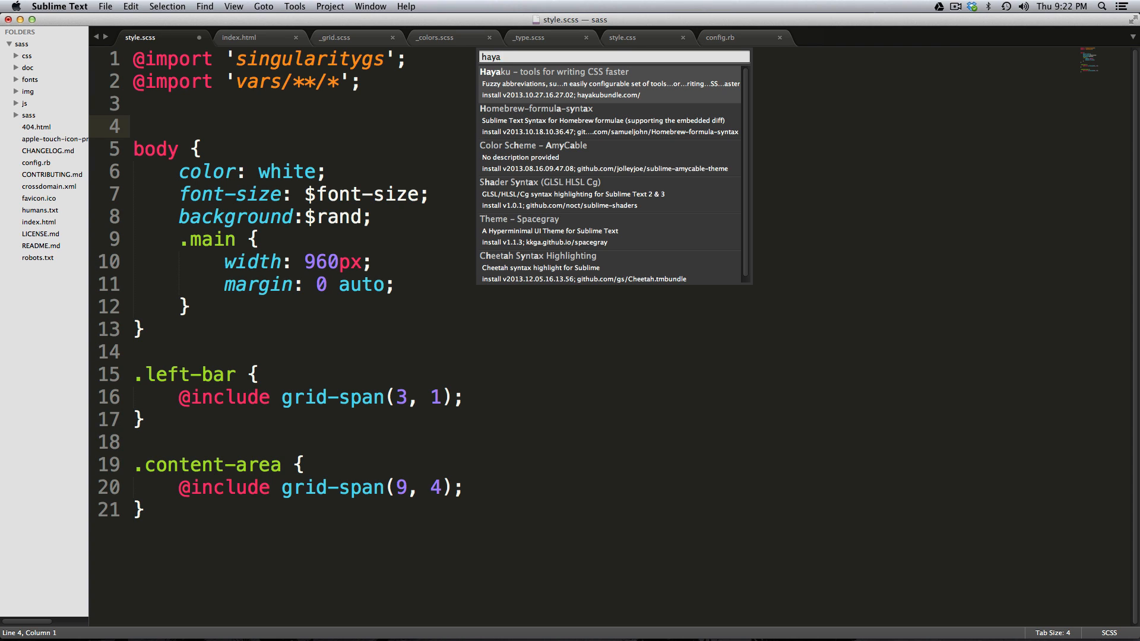
{"action": "left_click", "coordinate": [529, 77]}
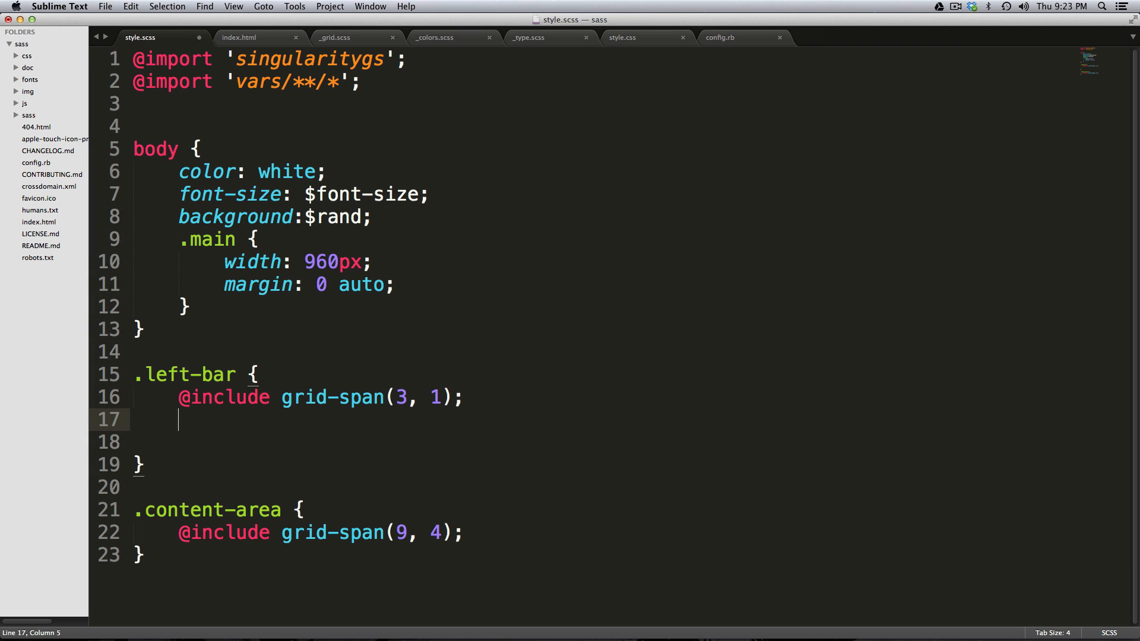
Expand a Hayaku color abbreviation in .left-bar to color: #333;, retrying after a #FFF attempt
{"action": "type", "text": "color: #FFF;"}
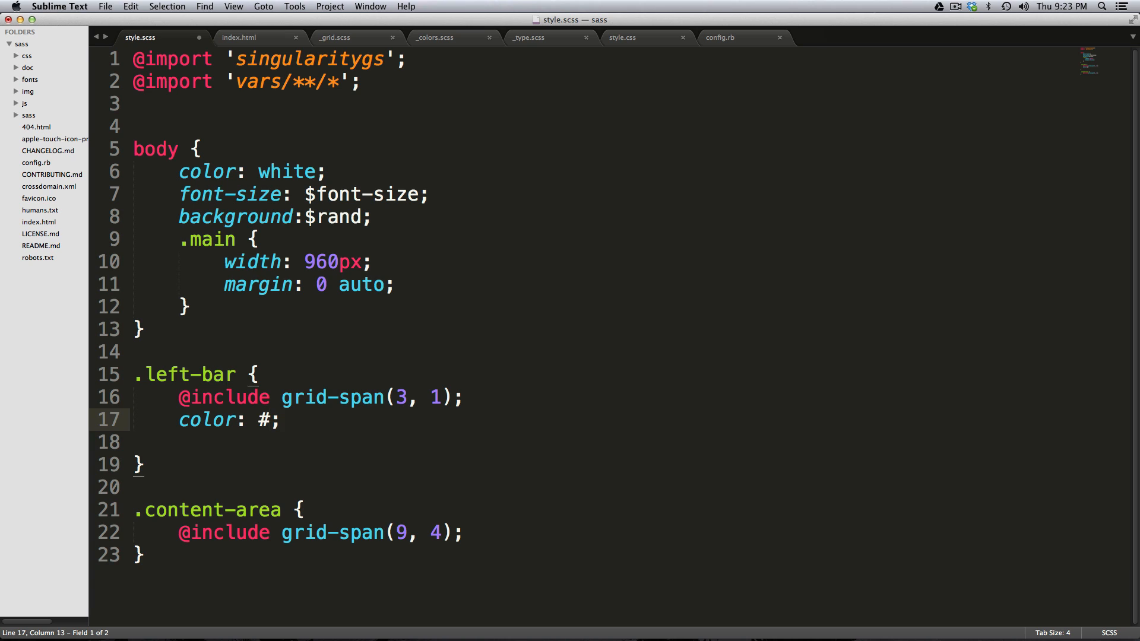
{"action": "type", "text": "333333"}
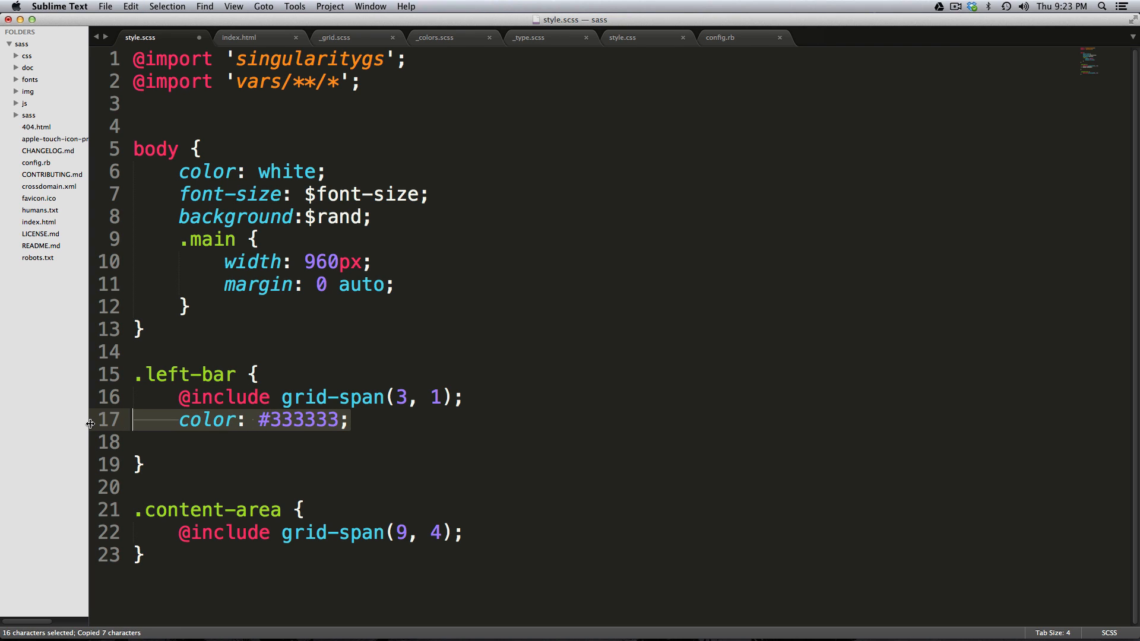
{"action": "key", "text": "Delete"}
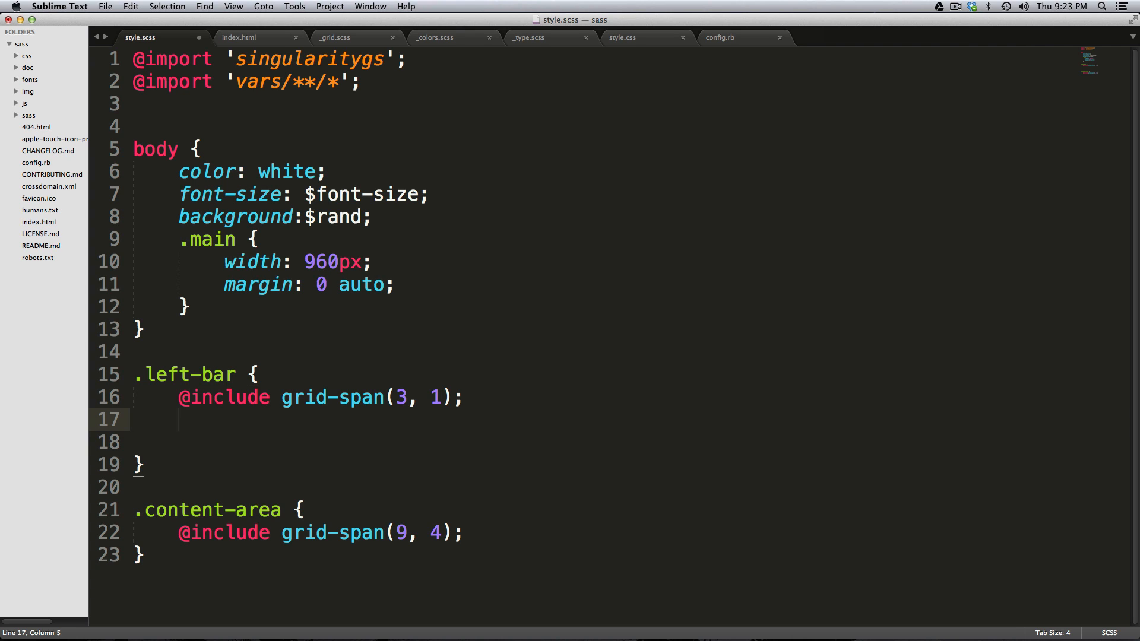
{"action": "type", "text": "color: #333;"}
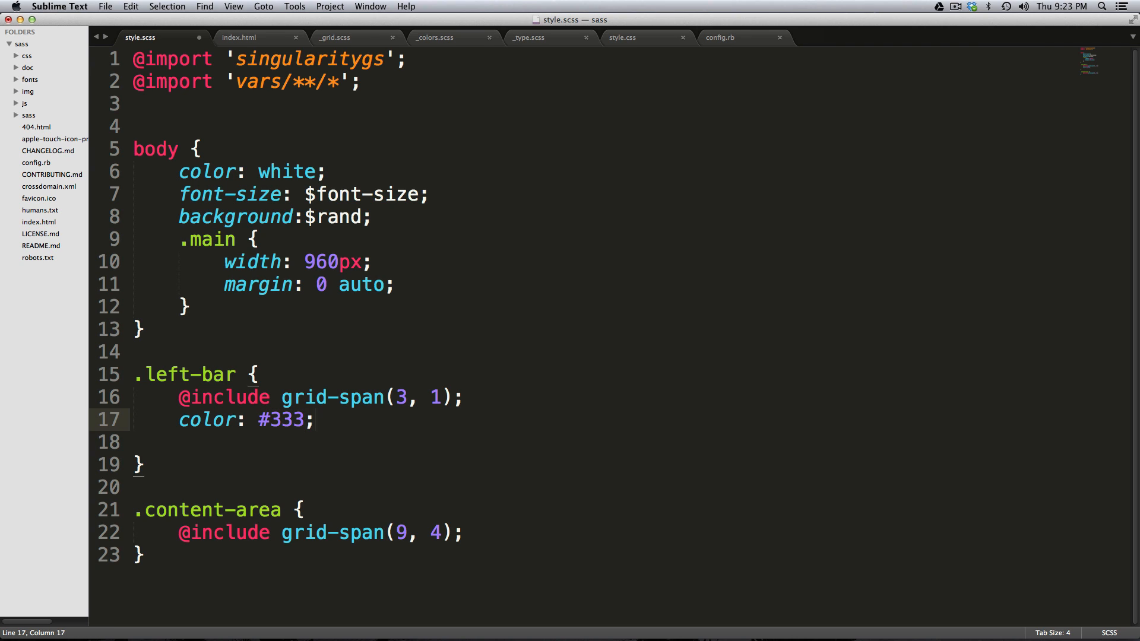
{"action": "key", "text": "Return"}
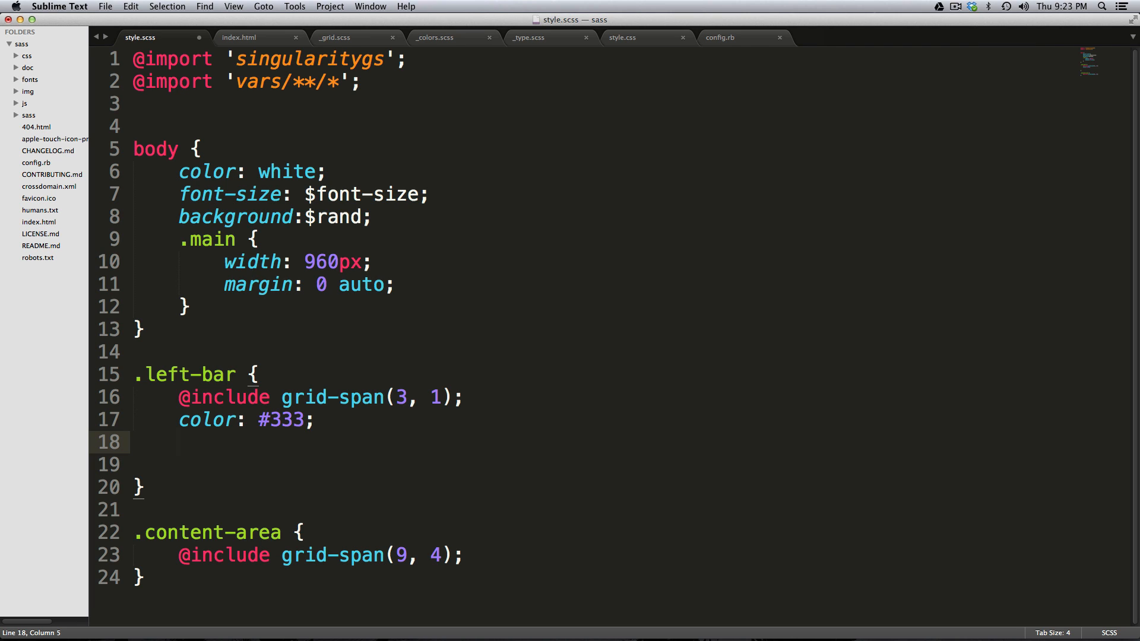
{"action": "type", "text": "overflow: hidden;"}
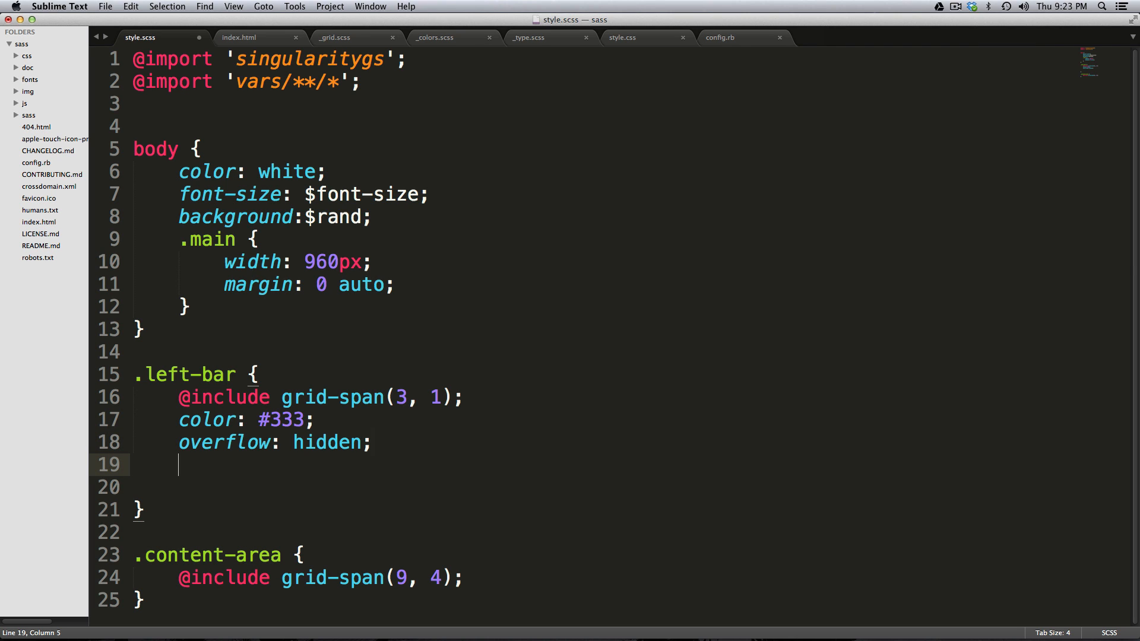
{"action": "type", "text": "oh"}
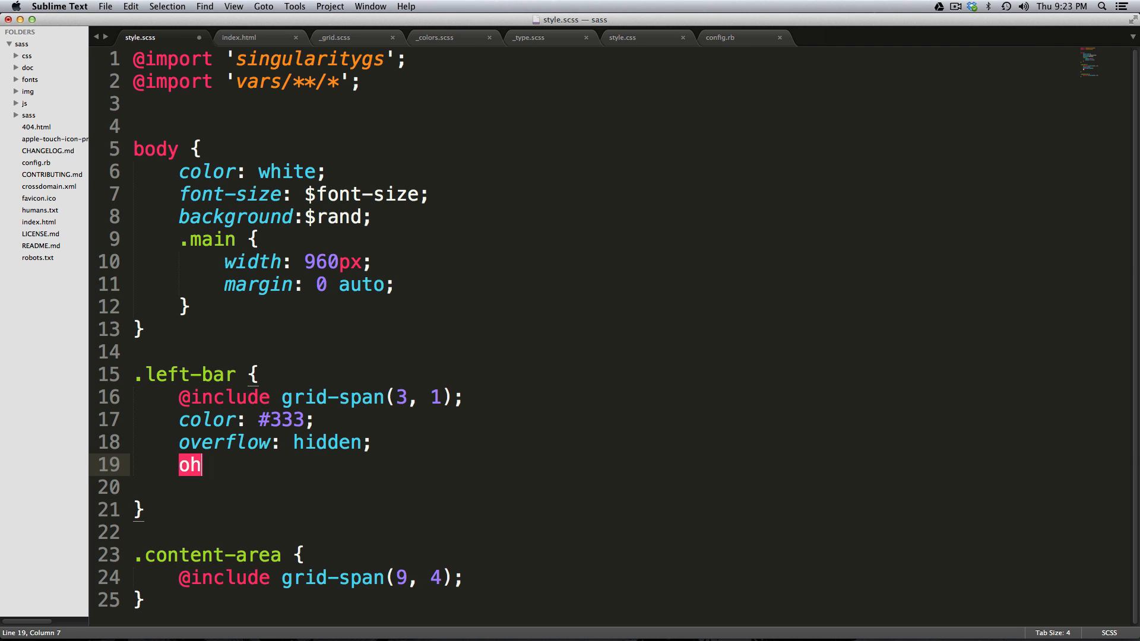
{"action": "type", "text": "verflow: hidden;"}
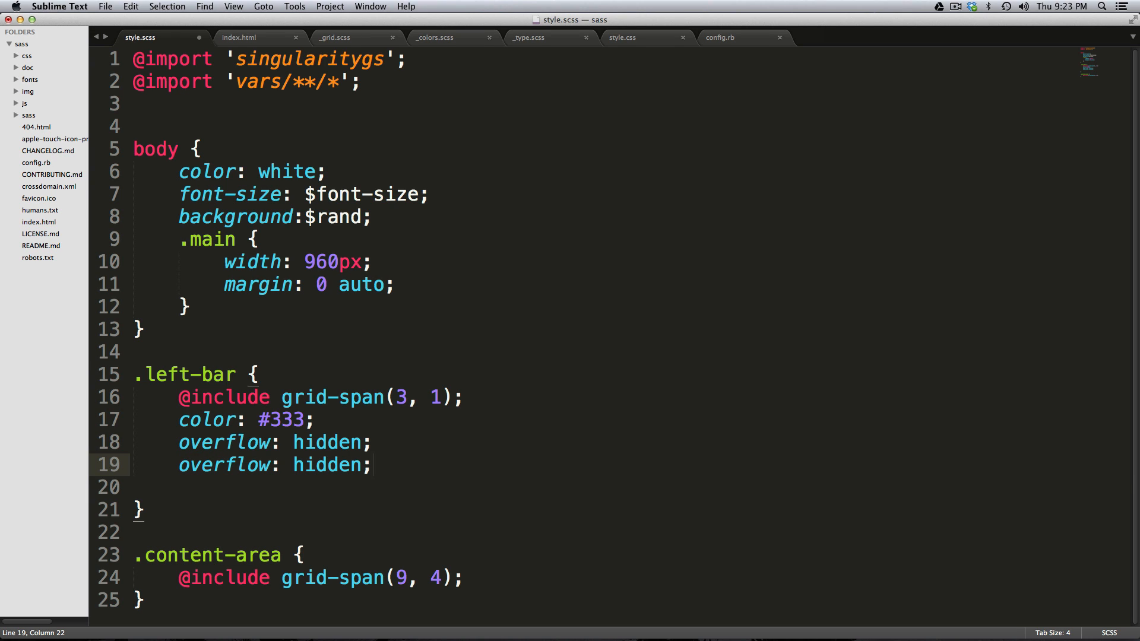
{"action": "key", "text": "backspace"}
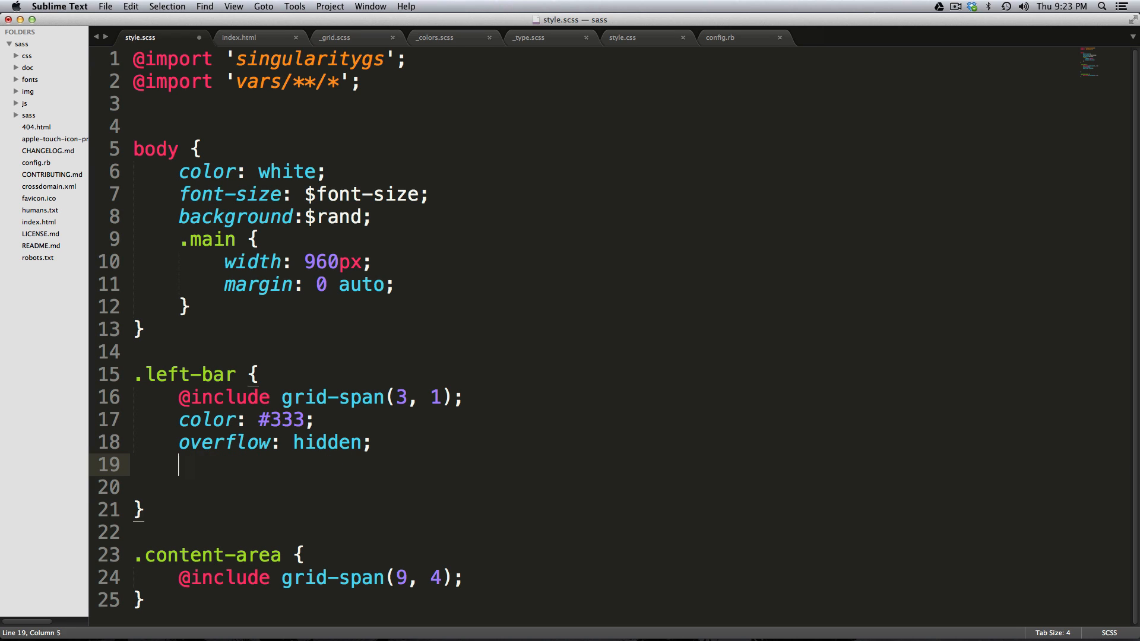
{"action": "type", "text": "prs"}
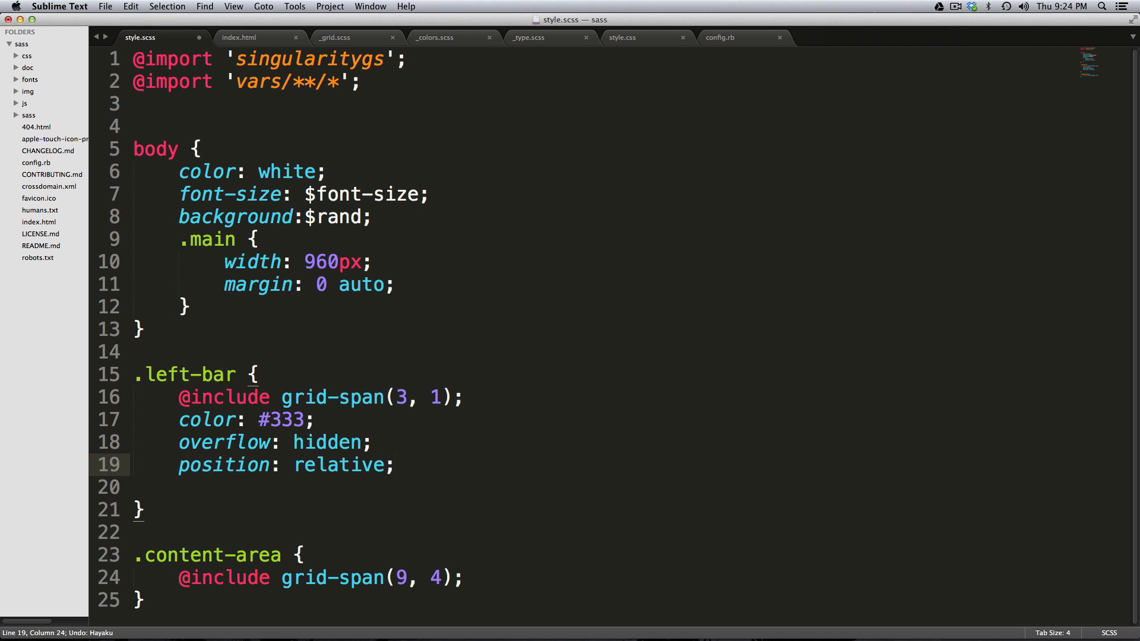
{"action": "type", "text": "ps"}
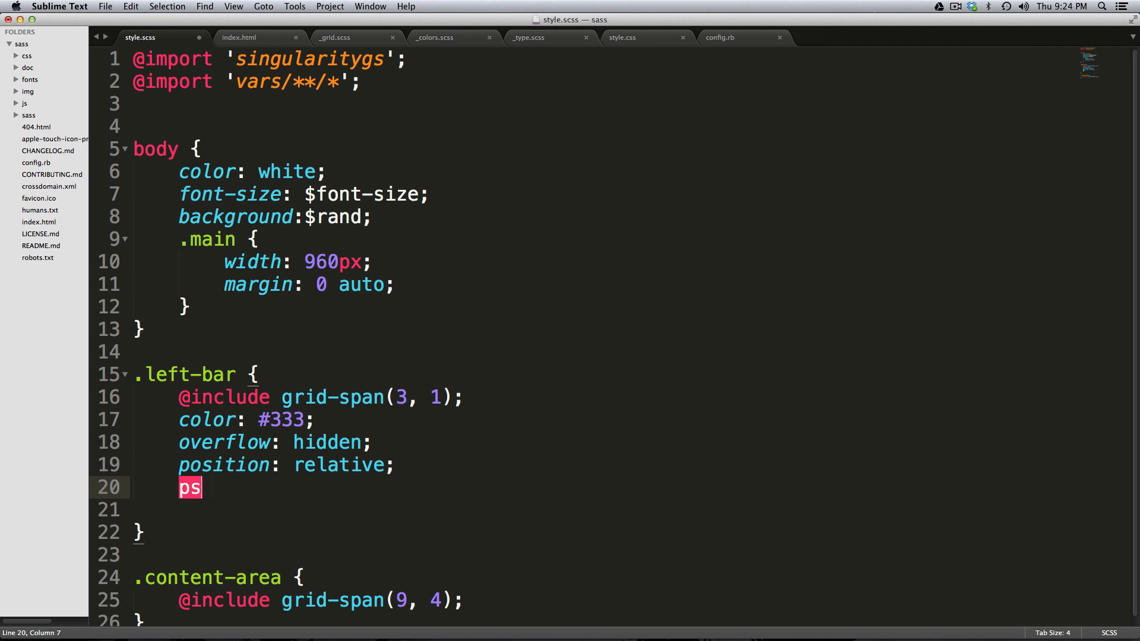
{"action": "type", "text": "position: absolute;"}
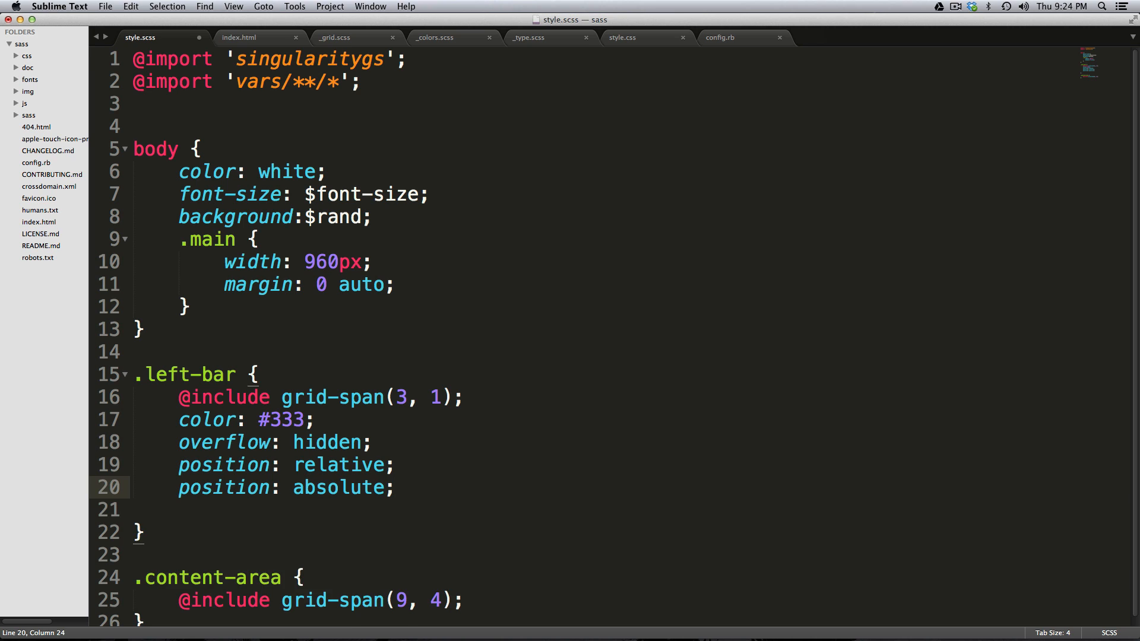
{"action": "type", "text": "border-top: #333;"}
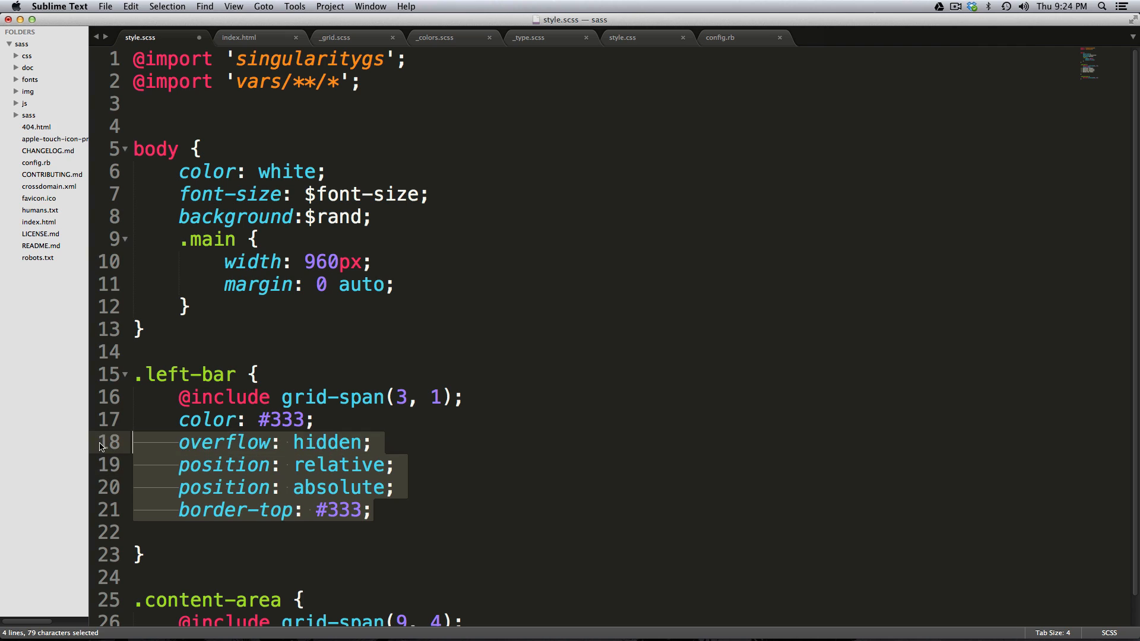
{"action": "key", "text": "Delete"}
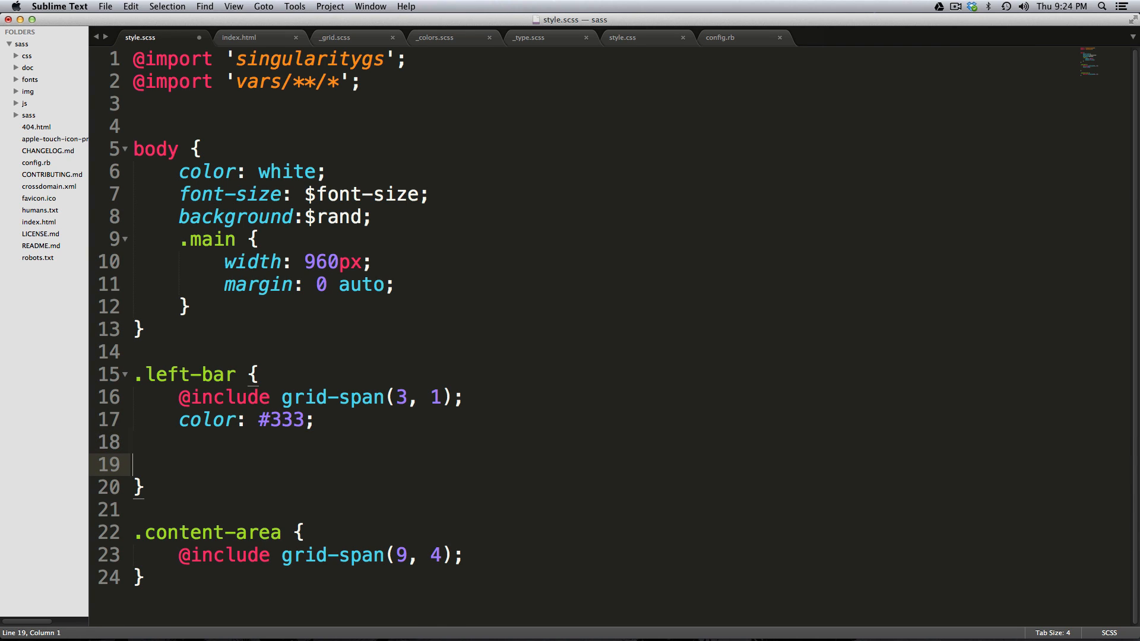
{"action": "type", "text": "h10"}
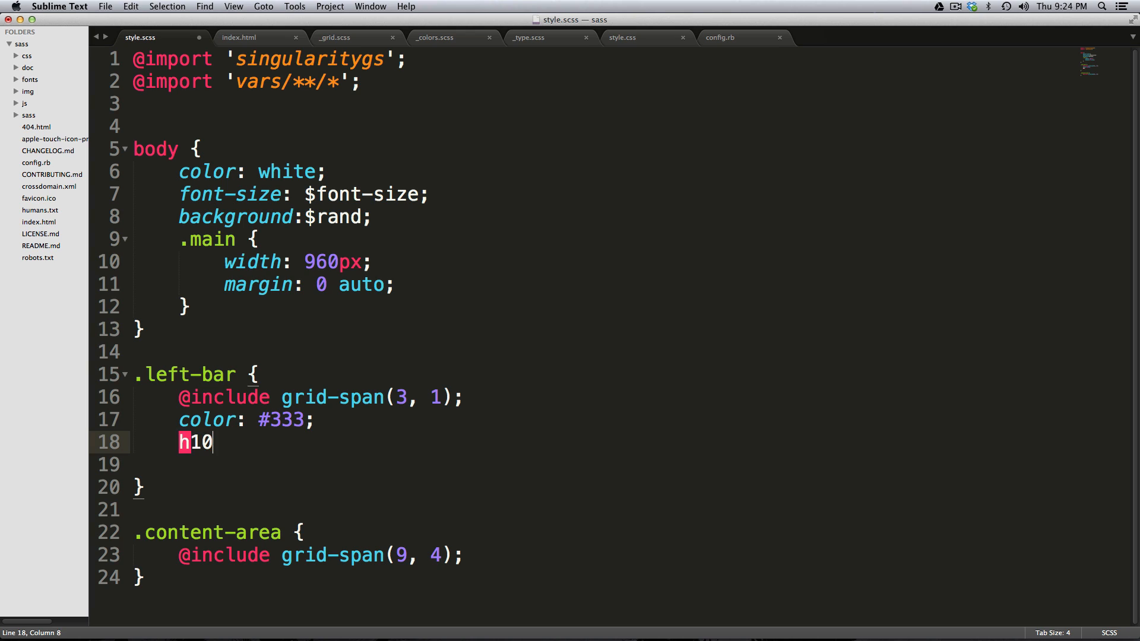
{"action": "type", "text": "height: 10px;"}
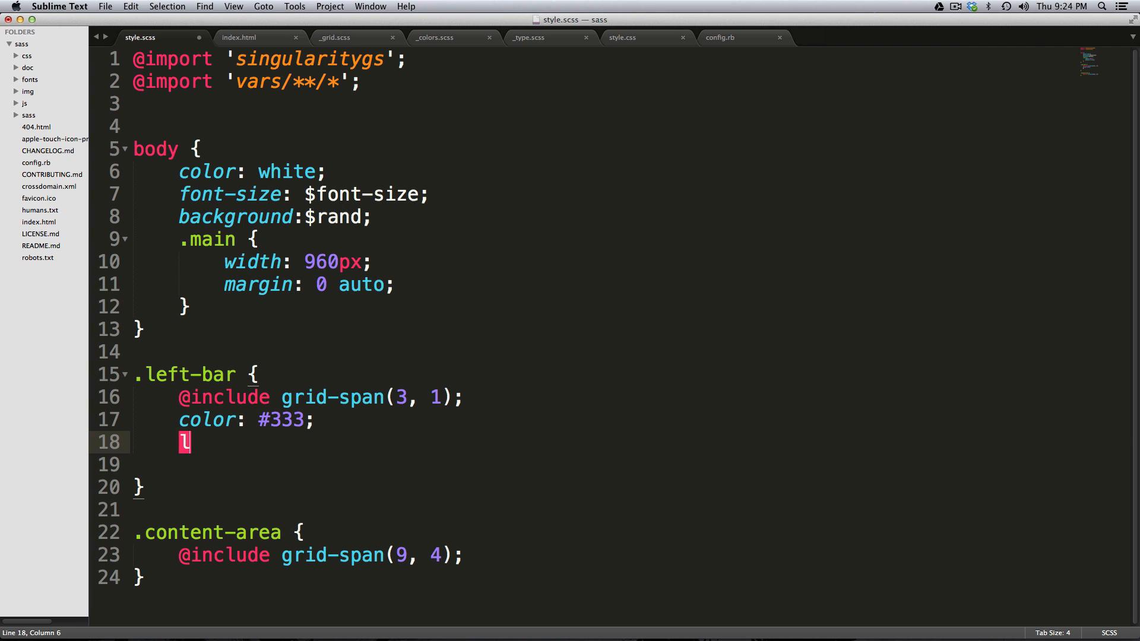
{"action": "type", "text": "m-"}
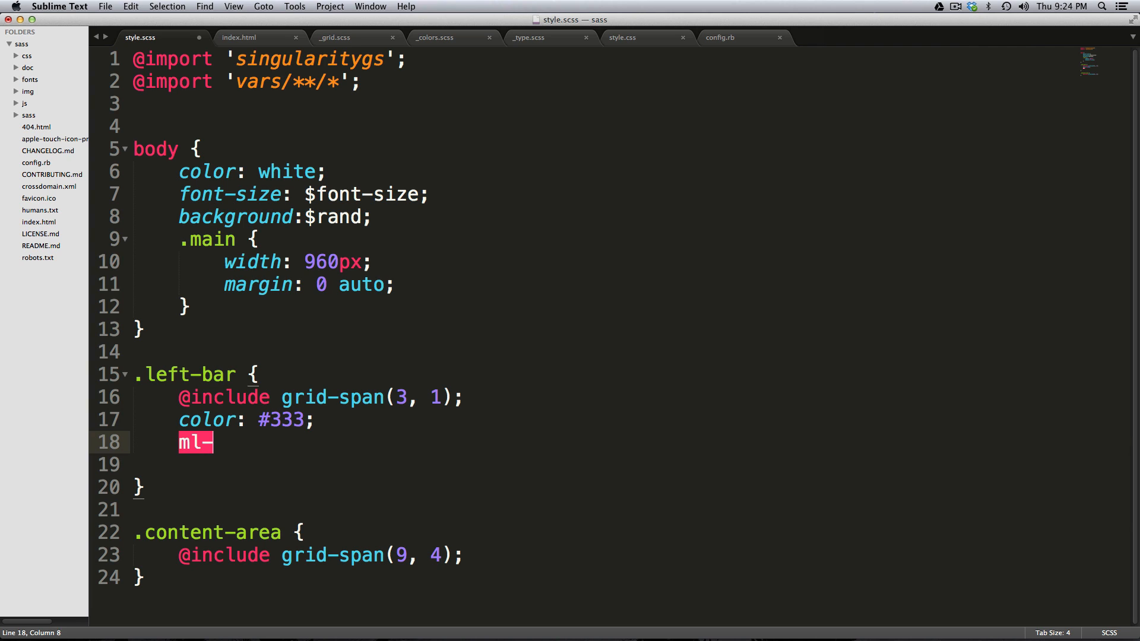
{"action": "type", "text": "margin-left: -1.5em;"}
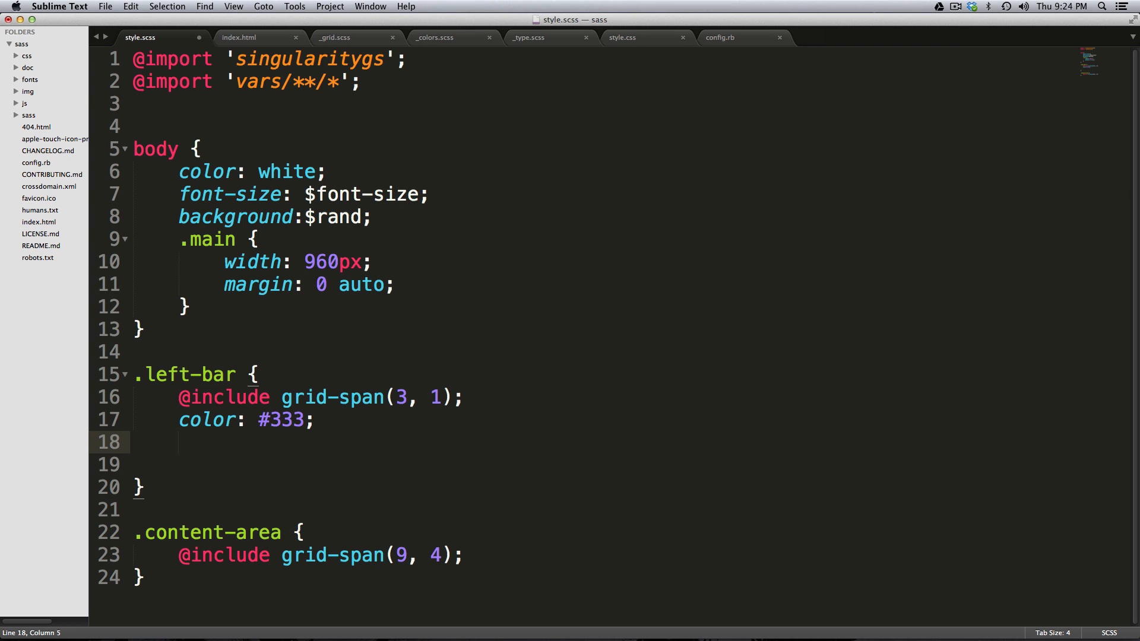
{"action": "type", "text": "width: 50%;"}
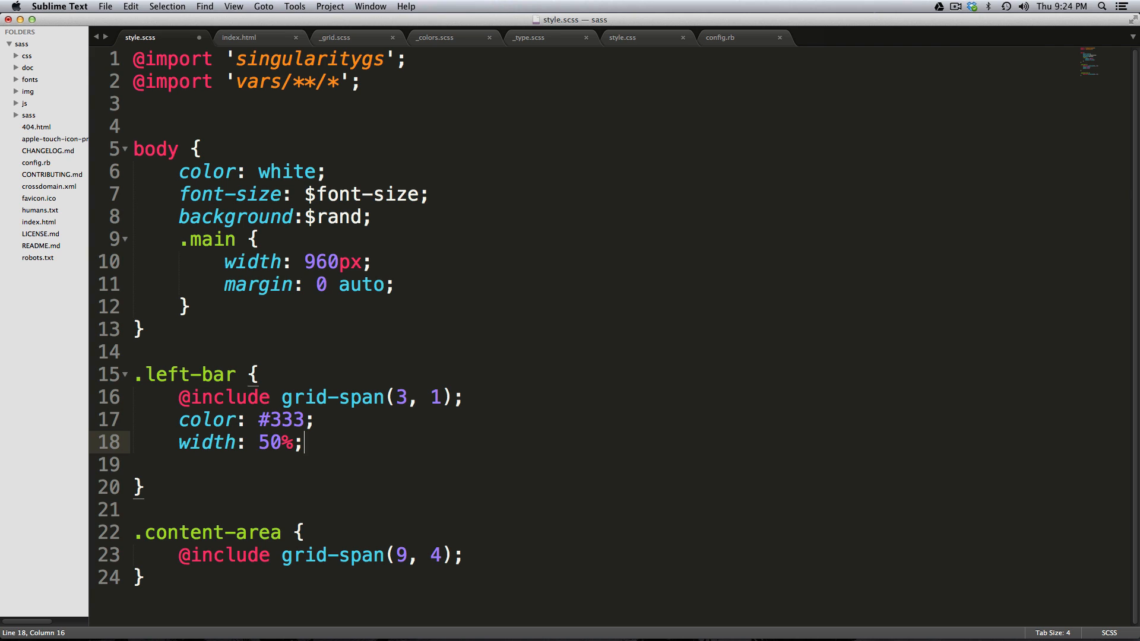
{"action": "key", "text": "Backspace"}
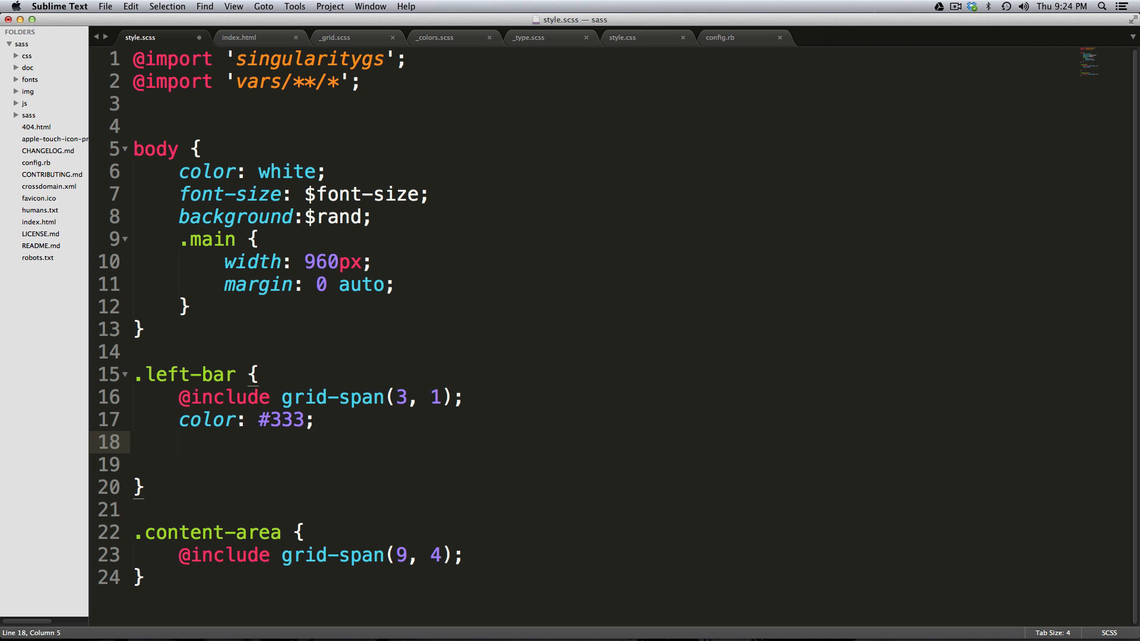
Expand float: left and float: right trials, then delete them with the color line
{"action": "type", "text": "float: left;"}
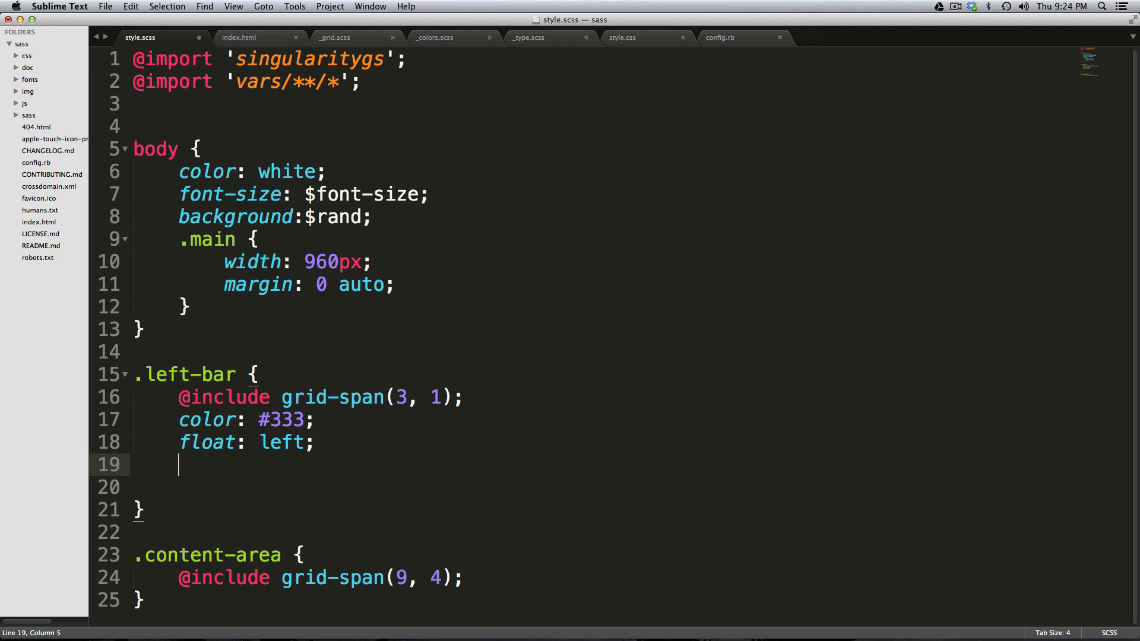
{"action": "type", "text": "float: right;"}
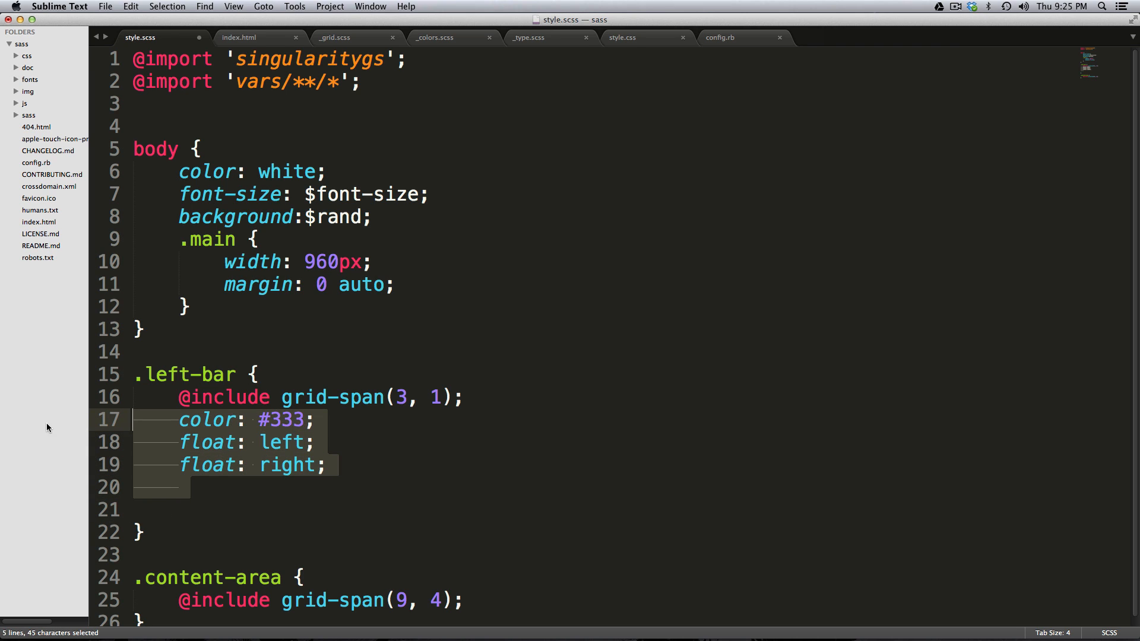
{"action": "key", "text": "delete"}
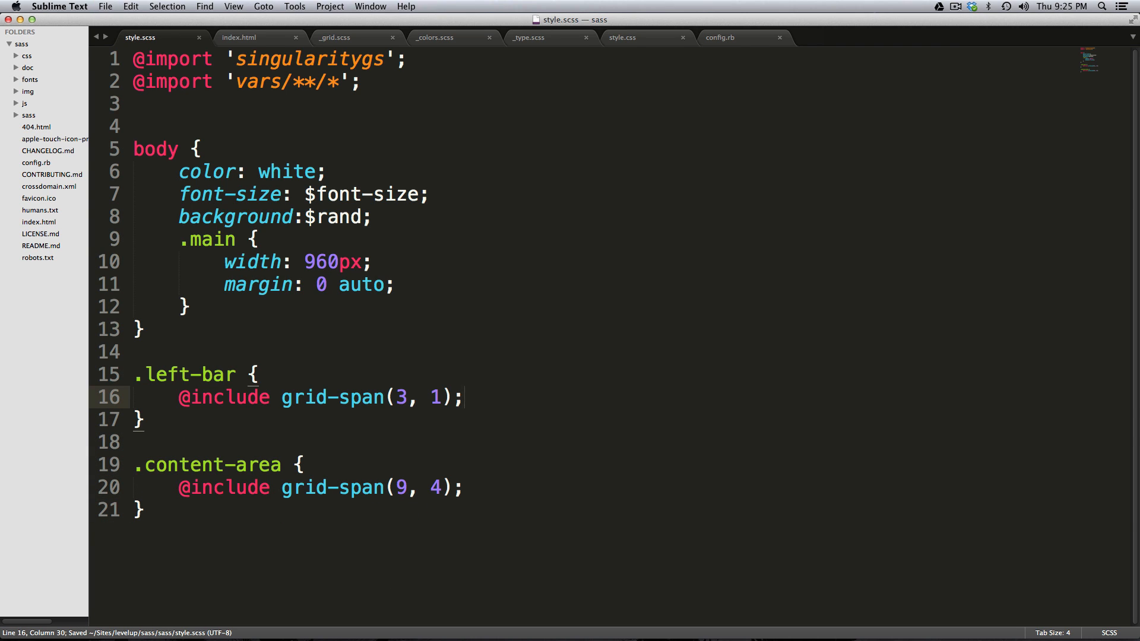